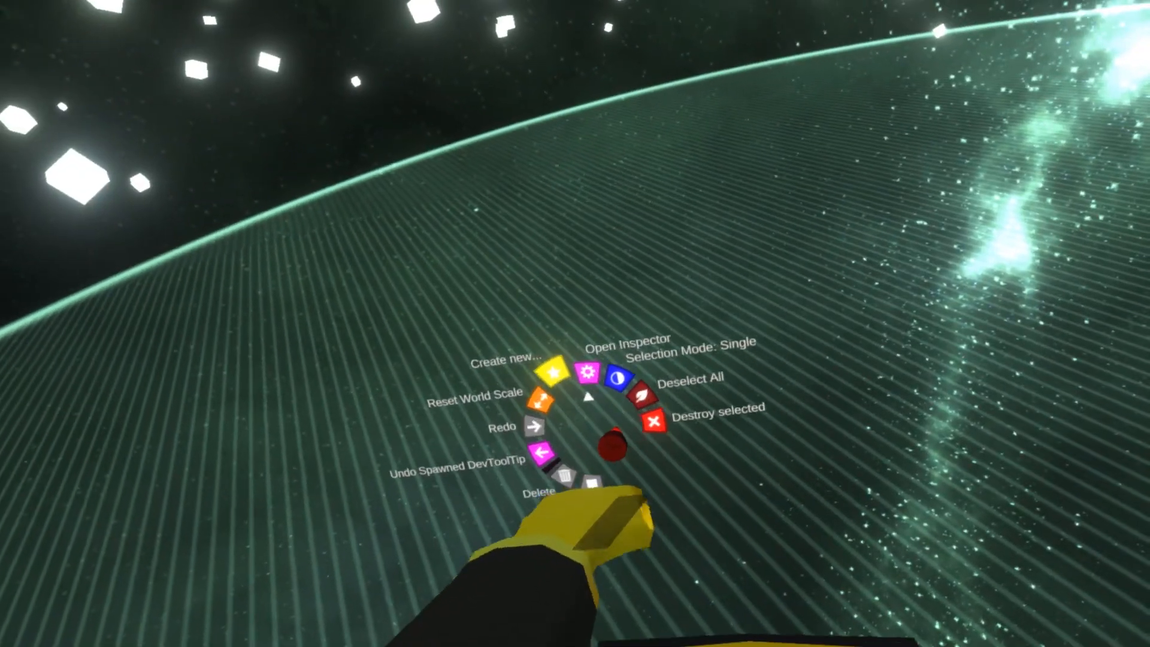
# Open the Scene Inspector on the grabbed left hand slot Hand .L
pyautogui.click(624, 374)
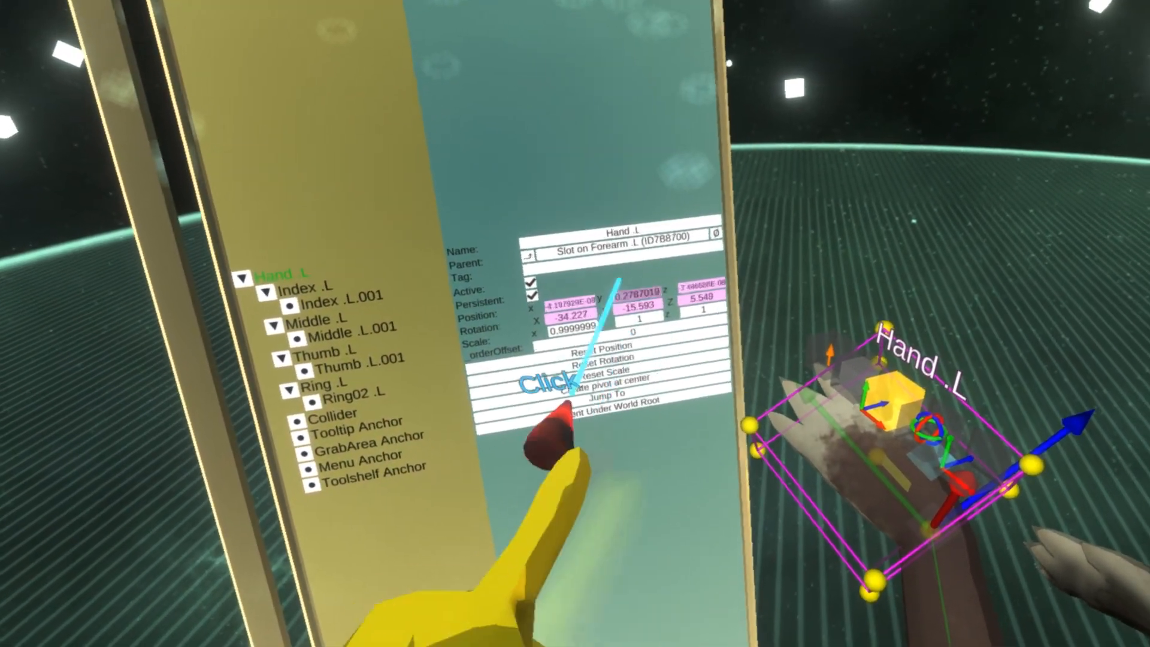
pyautogui.moveTo(557, 396)
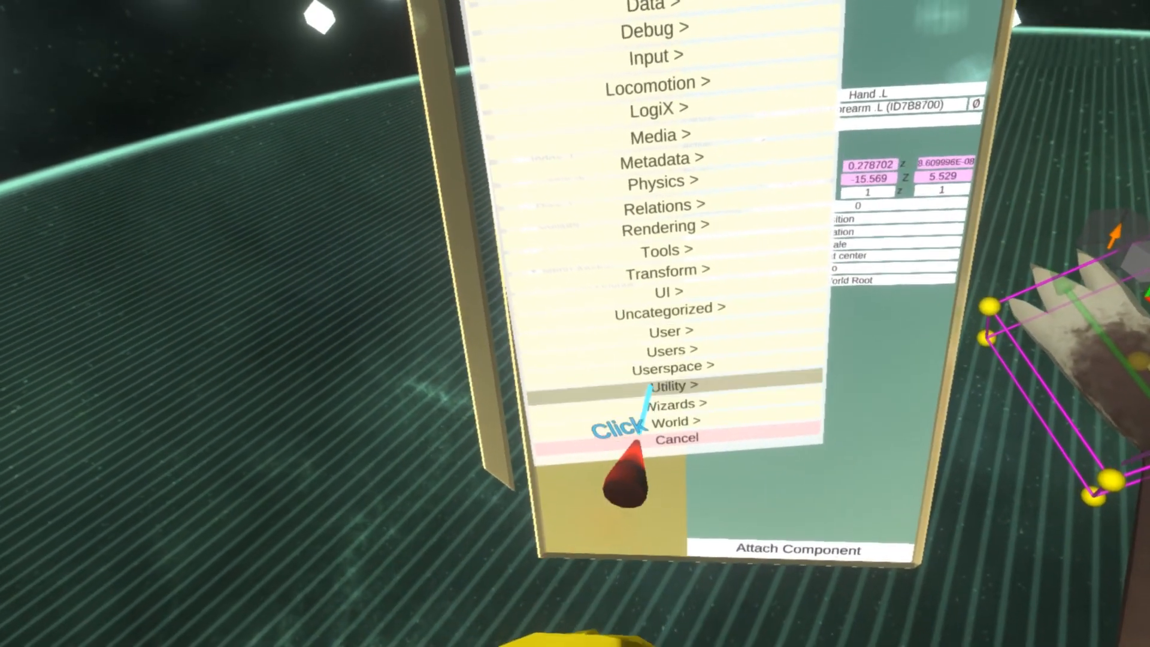
# Attach a HandPoser from Users > Common Avatar System > Fingers to Hand .L
pyautogui.click(669, 349)
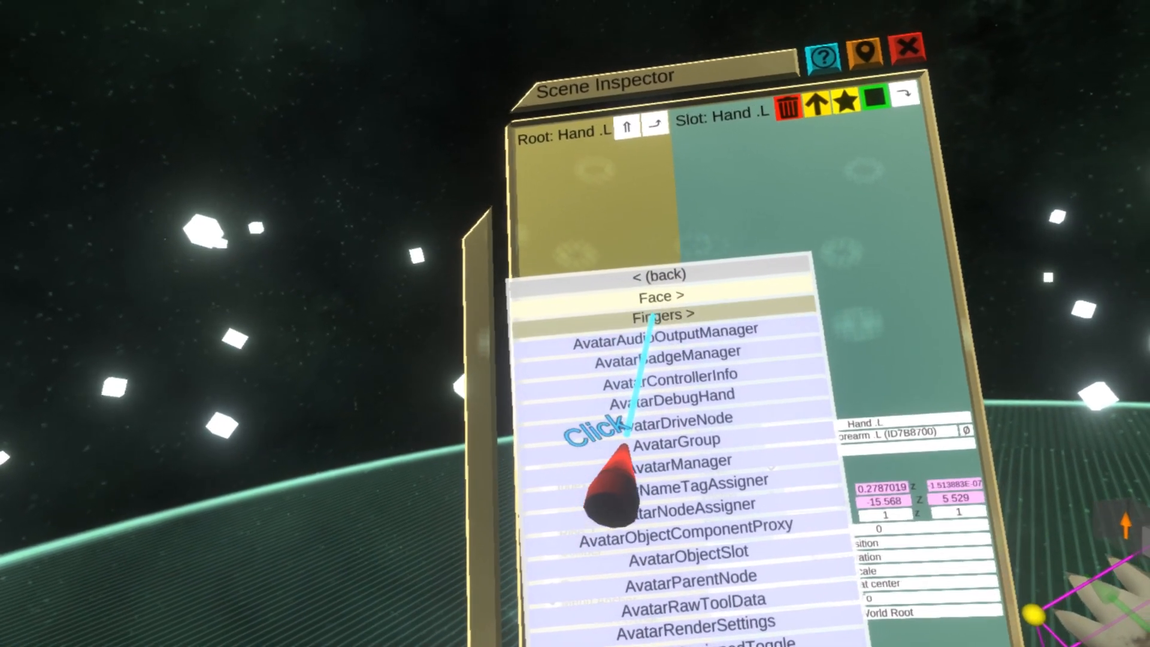
pyautogui.click(661, 313)
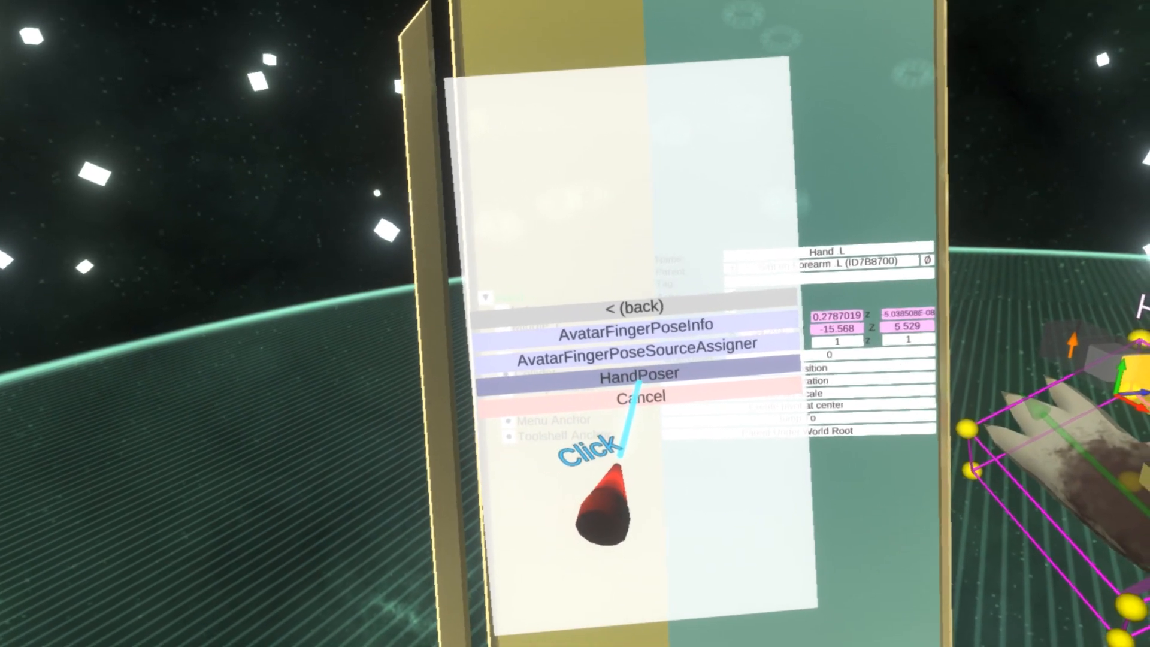
pyautogui.click(638, 373)
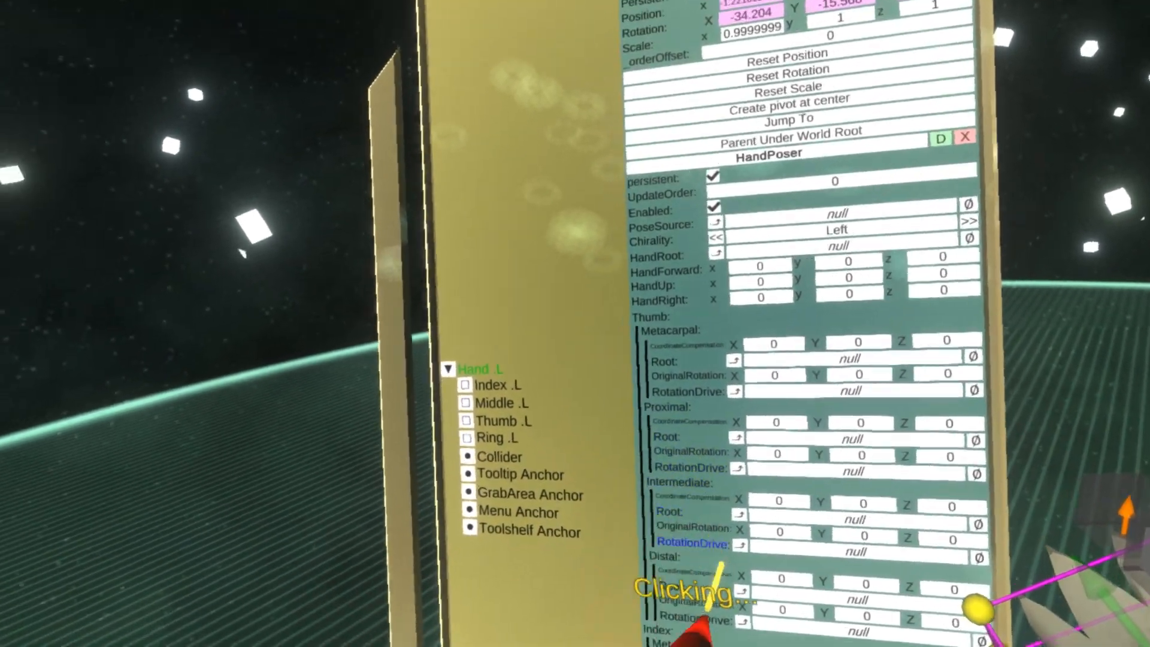
# Set the HandPoser chirality to Left and expand the Thumb .L branch in the hierarchy
pyautogui.click(465, 420)
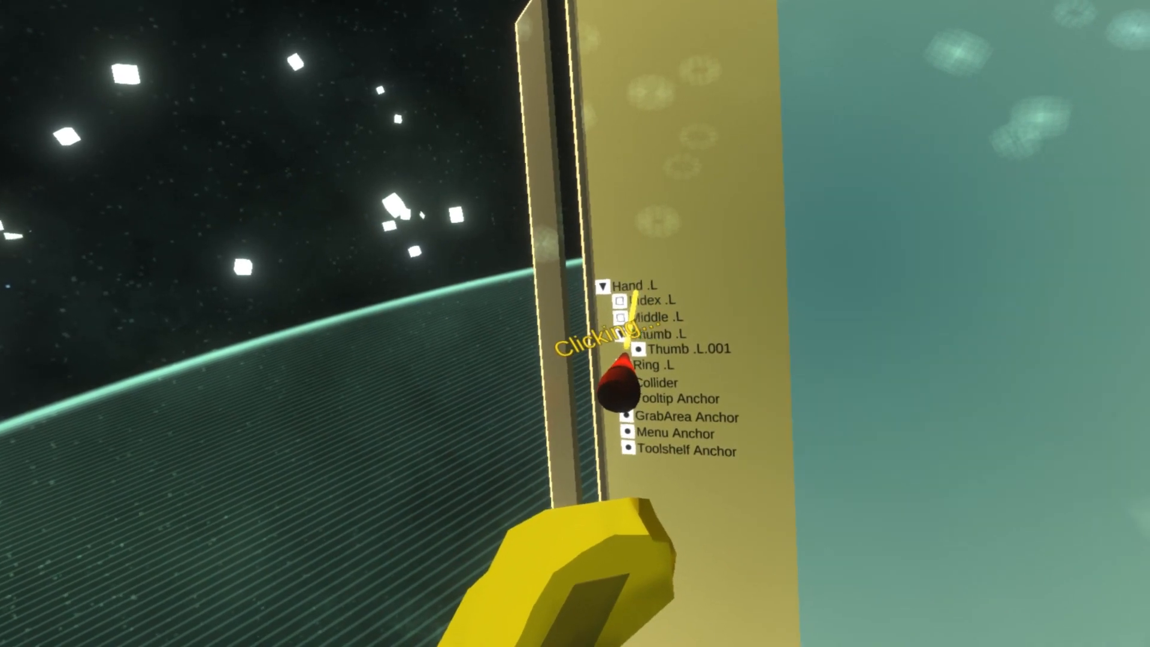
# Assign the Thumb .L bone slot into the HandPoser's thumb Root field
pyautogui.click(667, 339)
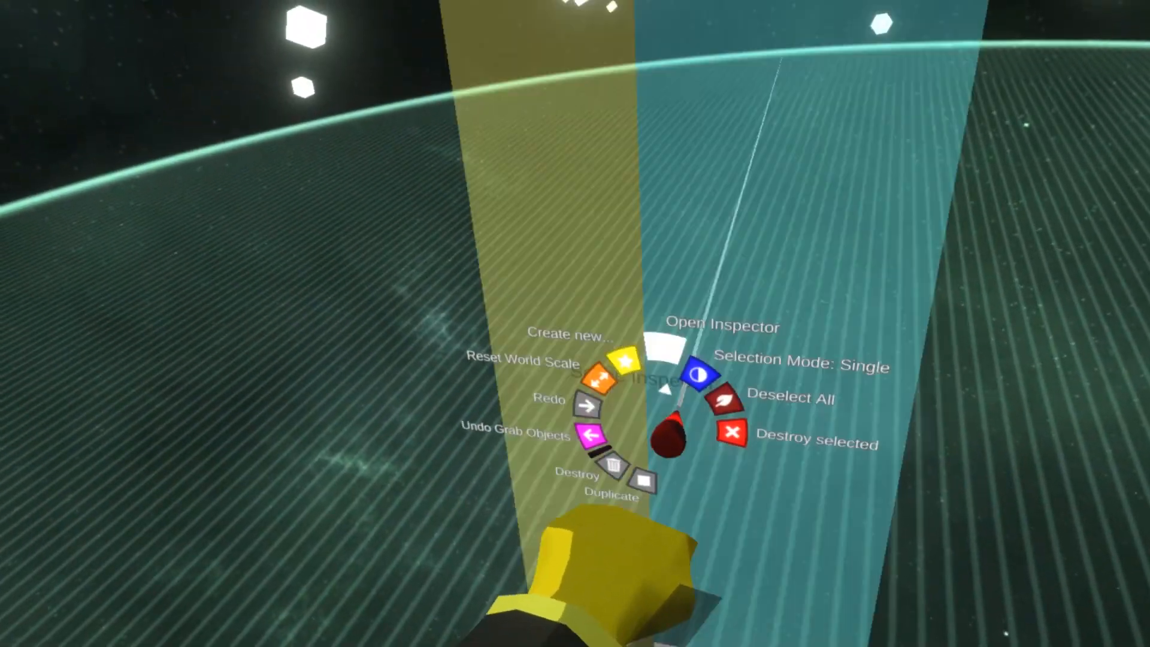
# Open the Scene Inspector on the right hand slot Hand .R
pyautogui.click(694, 360)
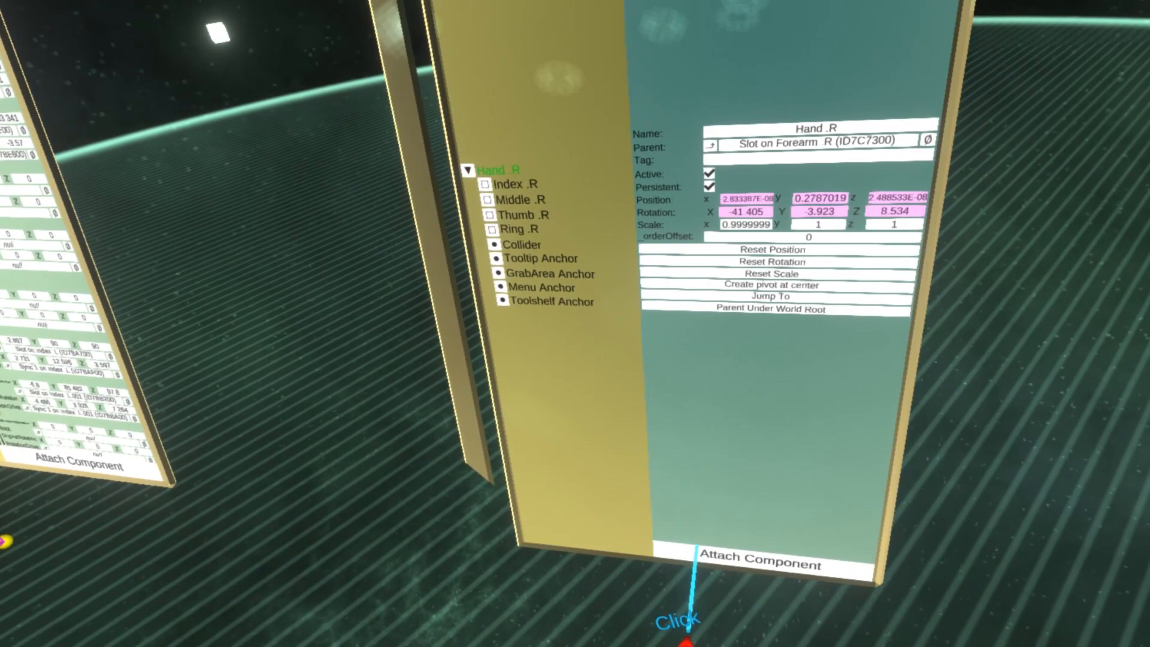
# Attach a HandPoser to Hand .R via Users > Common Avatar System > Fingers
pyautogui.click(755, 564)
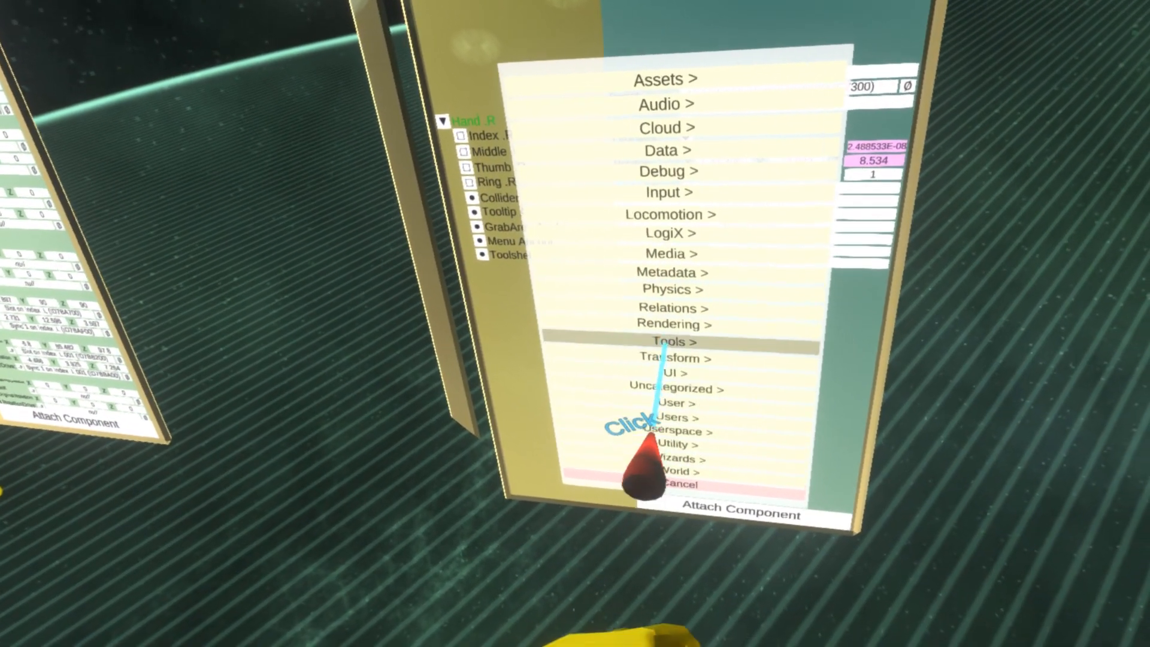
pyautogui.click(669, 342)
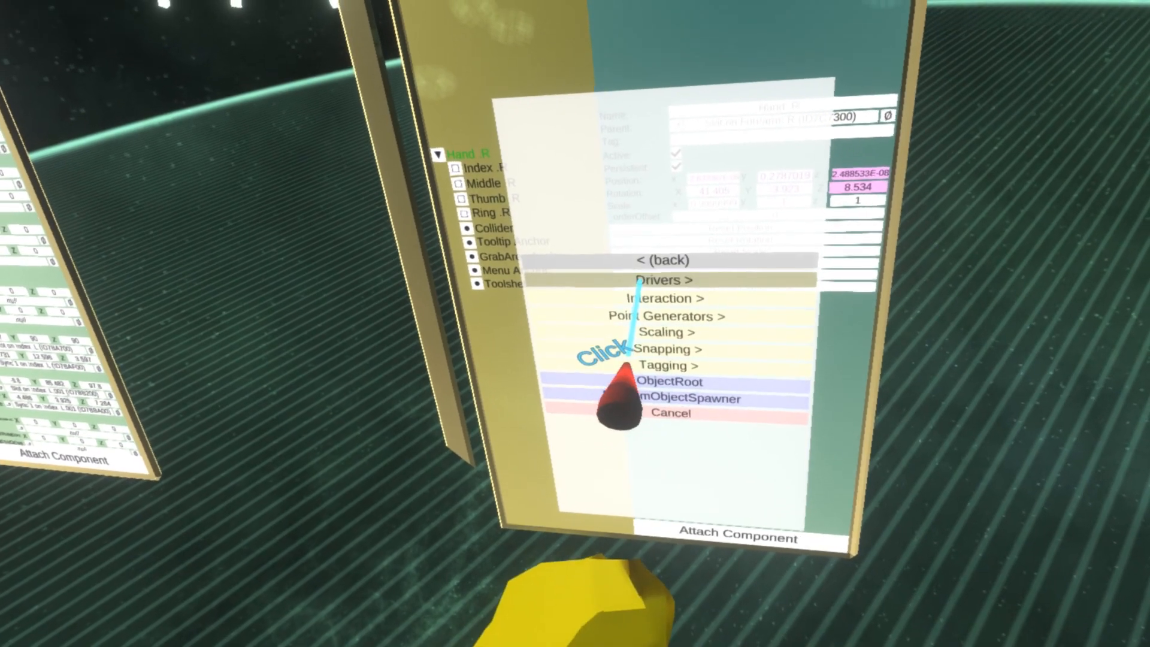
pyautogui.click(663, 297)
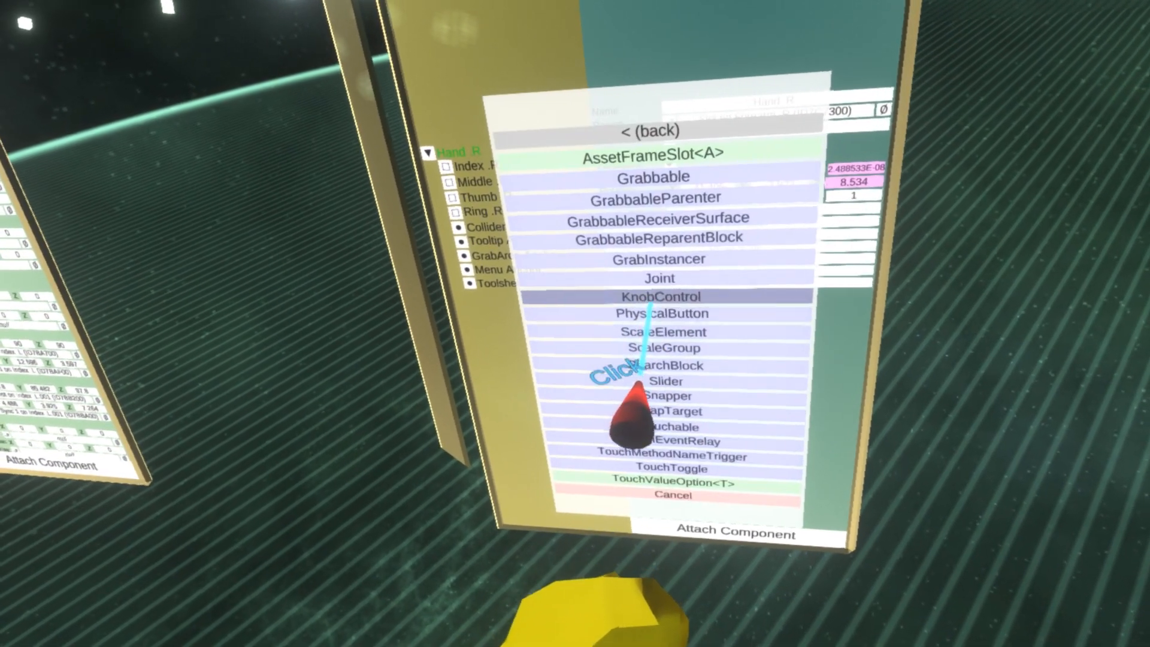
pyautogui.click(651, 130)
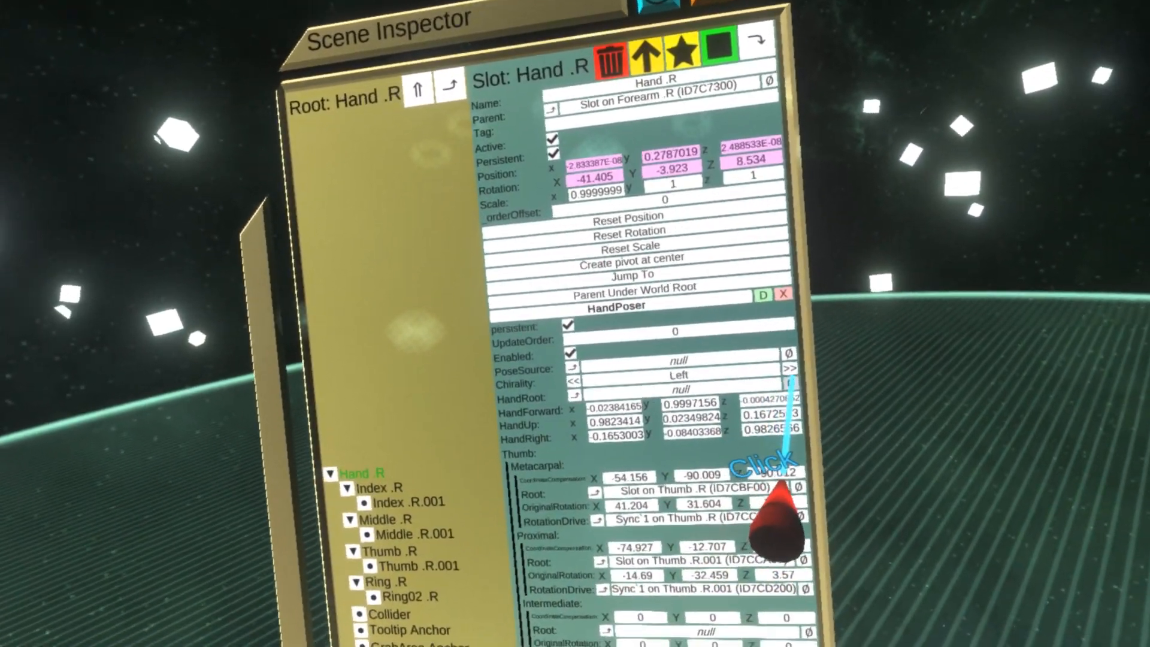
# Switch Hand .R's HandPoser chirality from Left to Right
pyautogui.click(789, 368)
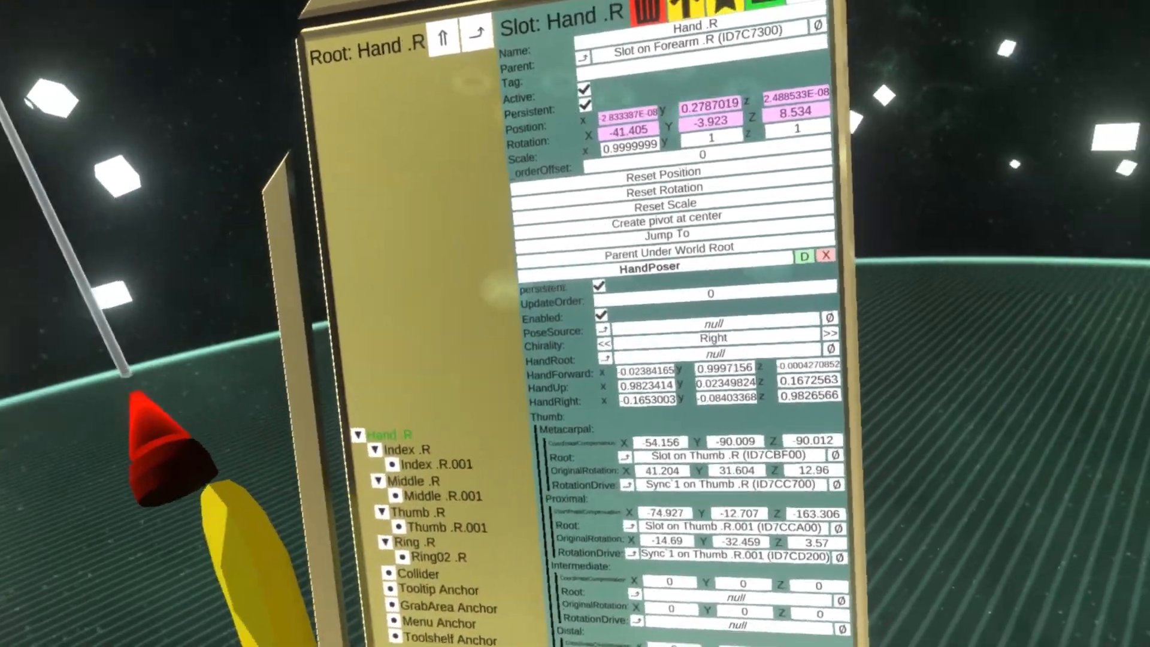
pyautogui.scroll(-3)
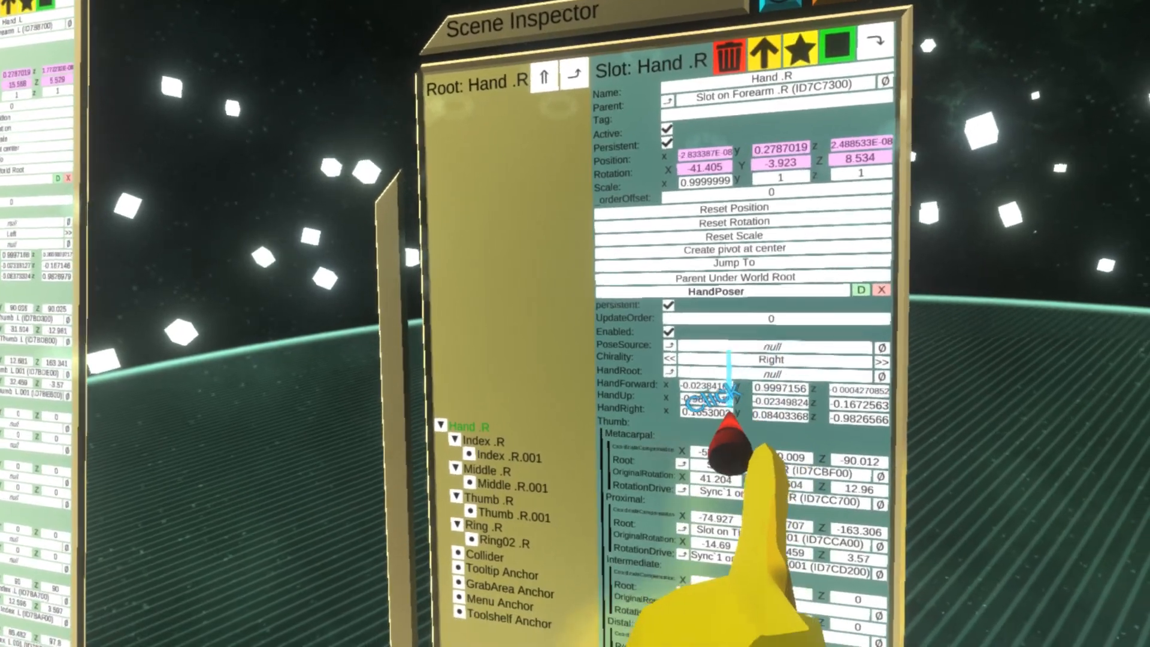
pyautogui.moveTo(575, 324)
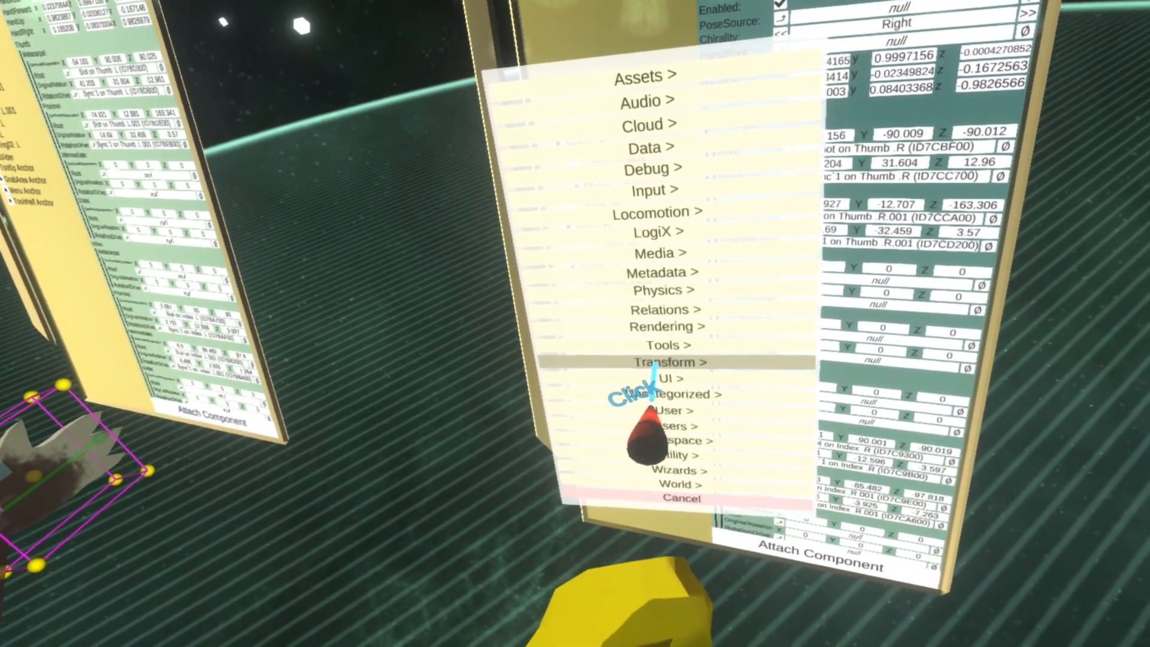
# Browse the Attach Component categories on Hand .R before moving to the Hand .L inspector
pyautogui.click(656, 394)
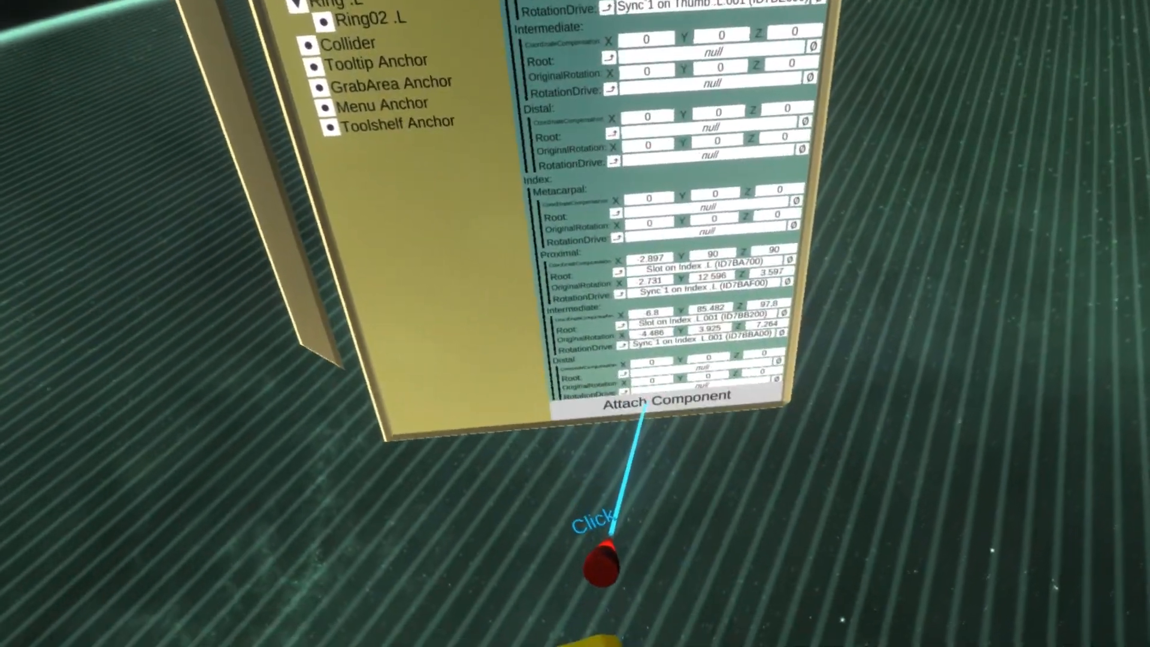
# Attach an AvatarFingerPoseSourceAssigner from Users > Common Avatar System to Hand .L
pyautogui.click(657, 398)
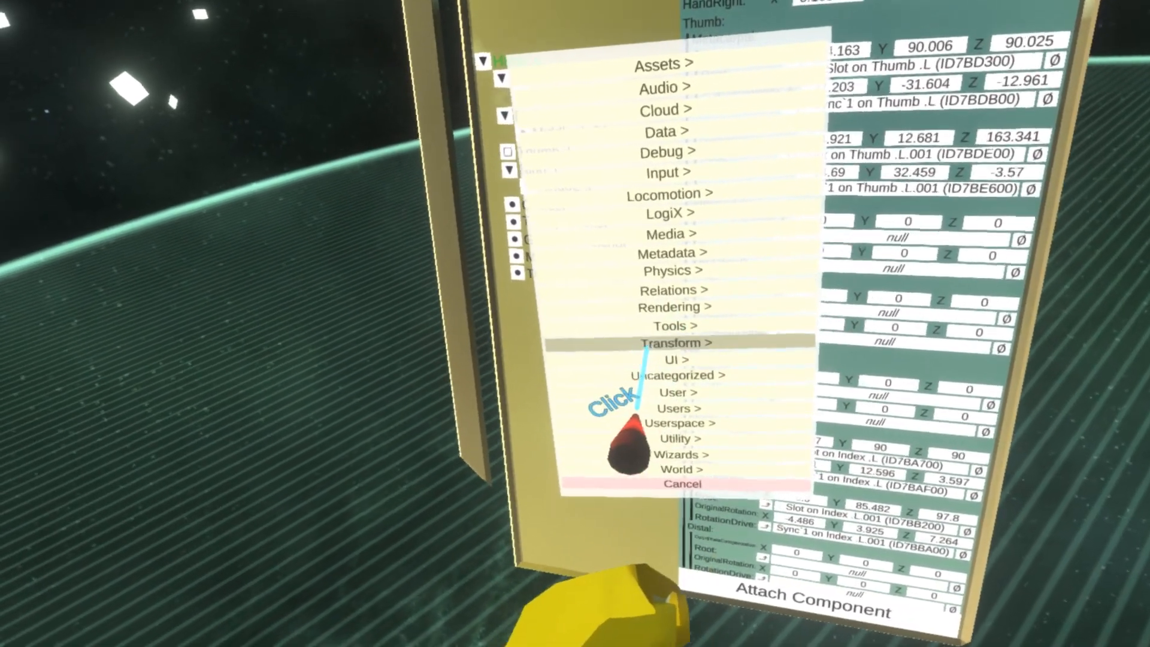
pyautogui.click(663, 391)
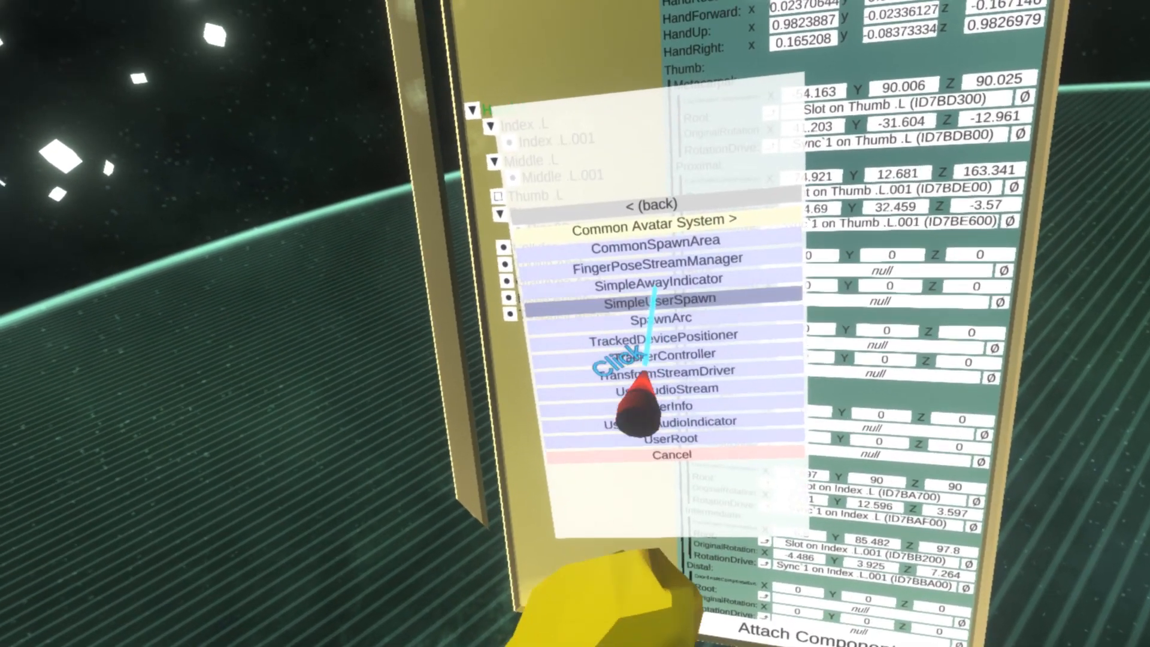
pyautogui.click(650, 204)
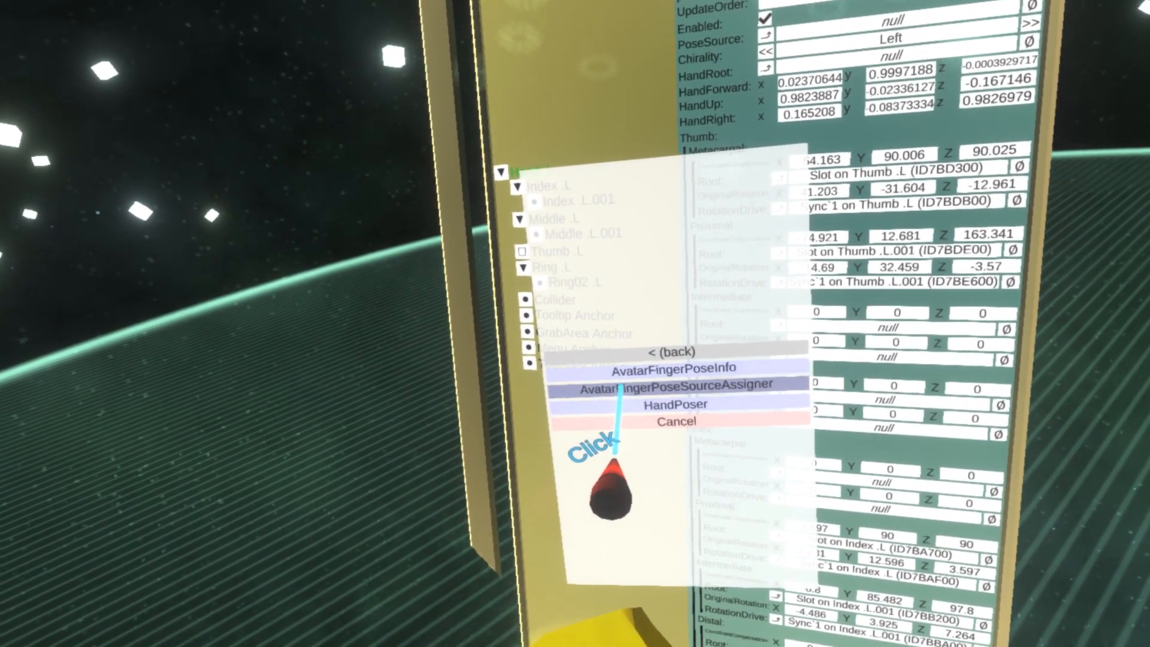
pyautogui.click(672, 403)
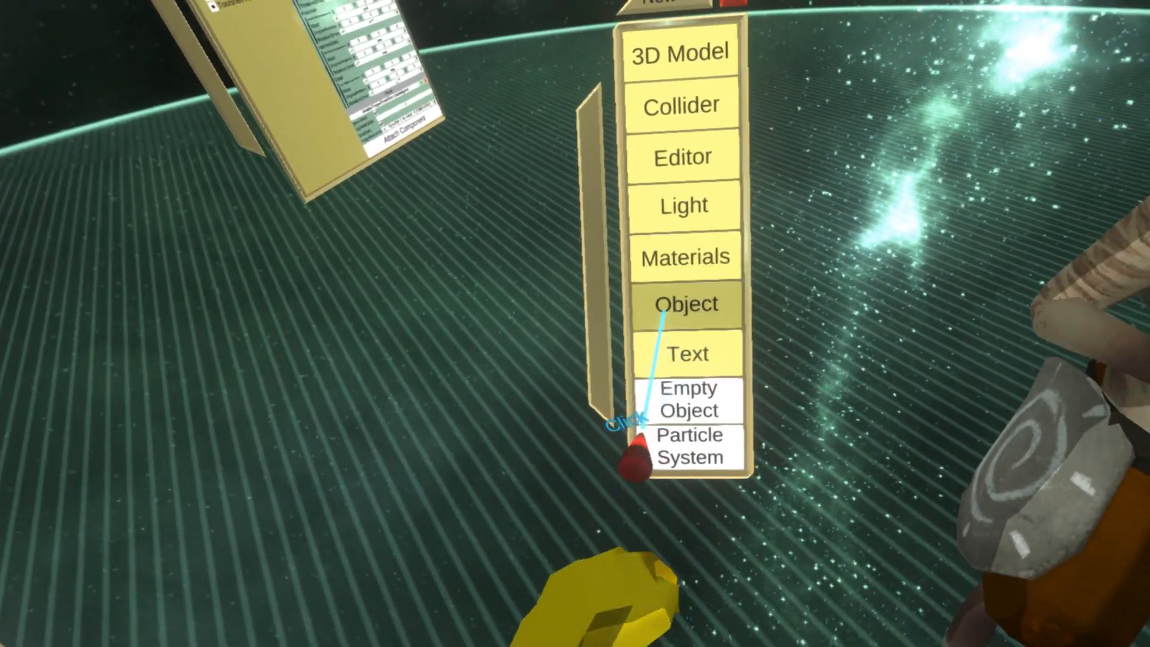
# Choose the Object category in the Create New menu
pyautogui.click(686, 303)
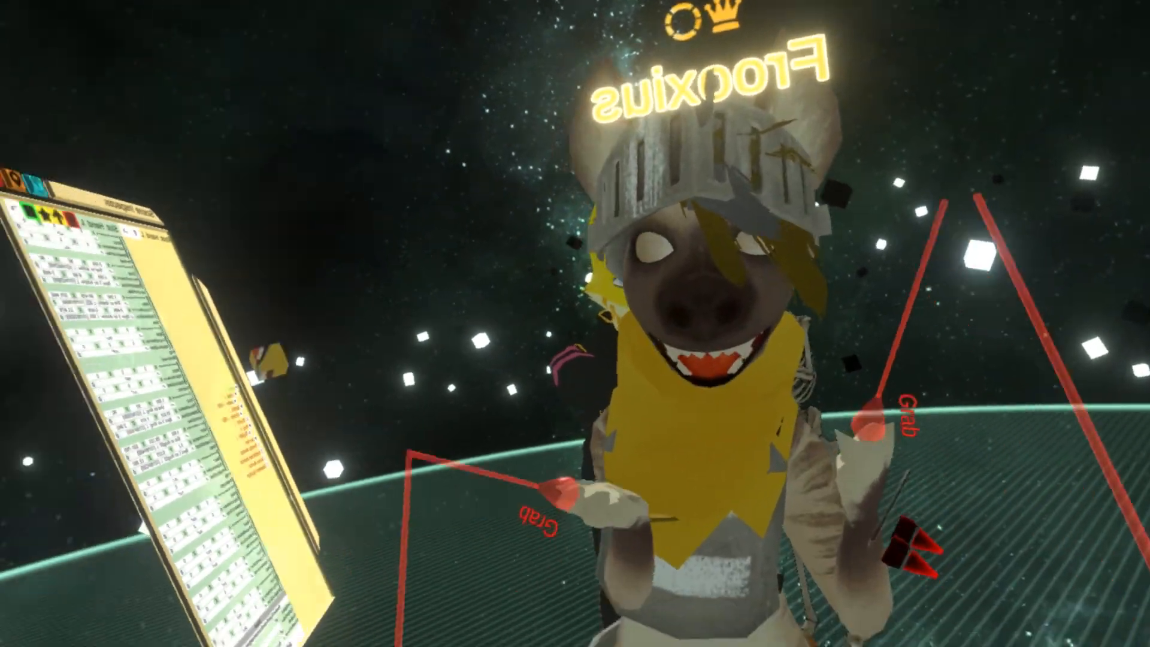
pyautogui.moveTo(575, 323)
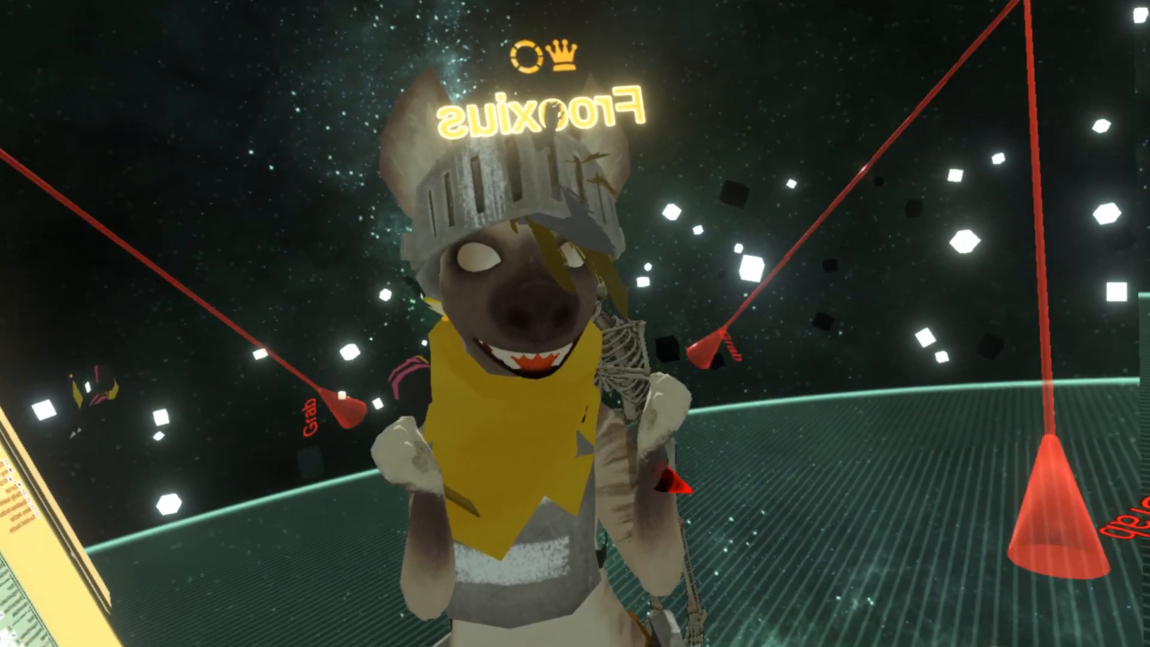